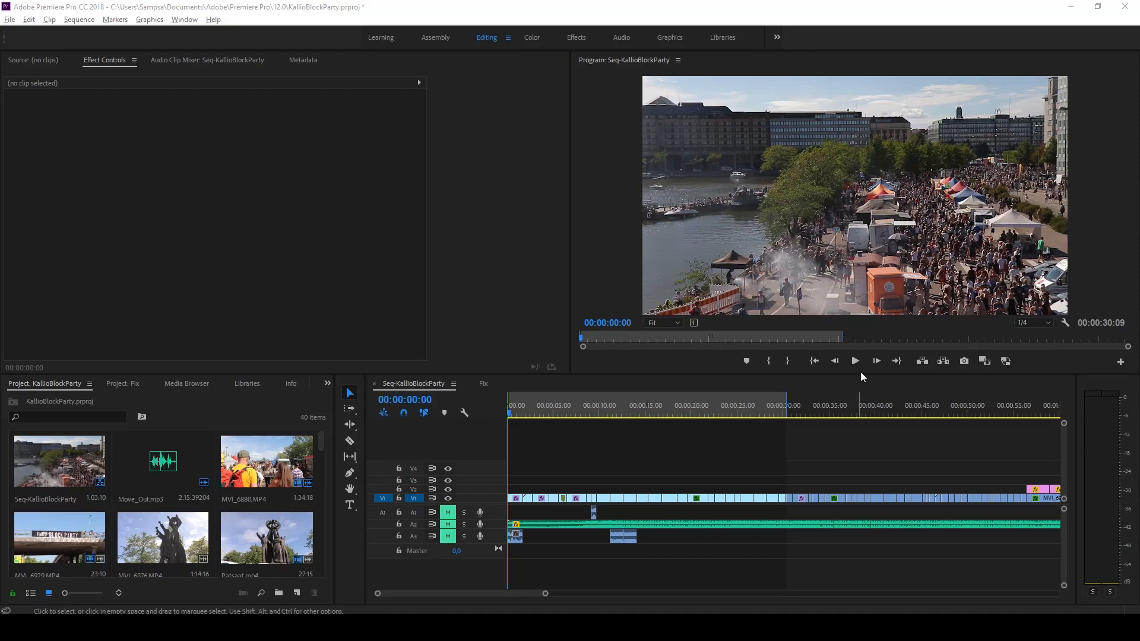
mouse_move(859, 370)
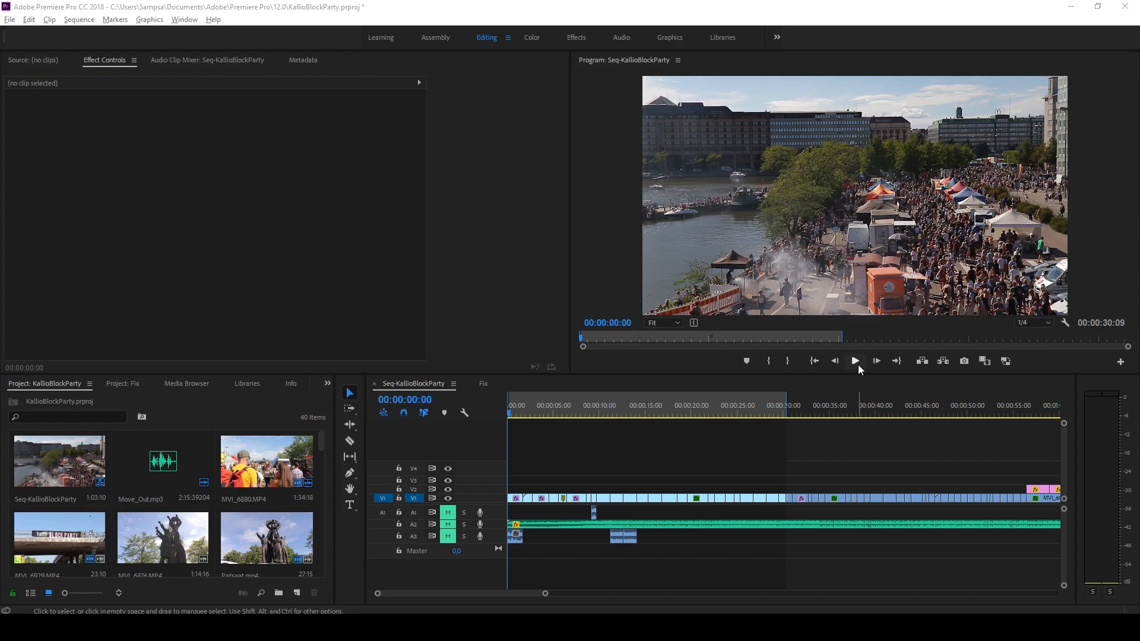
Play and pause the KallioBlockParty sequence three times, stopping about eleven seconds in.
left_click(856, 361)
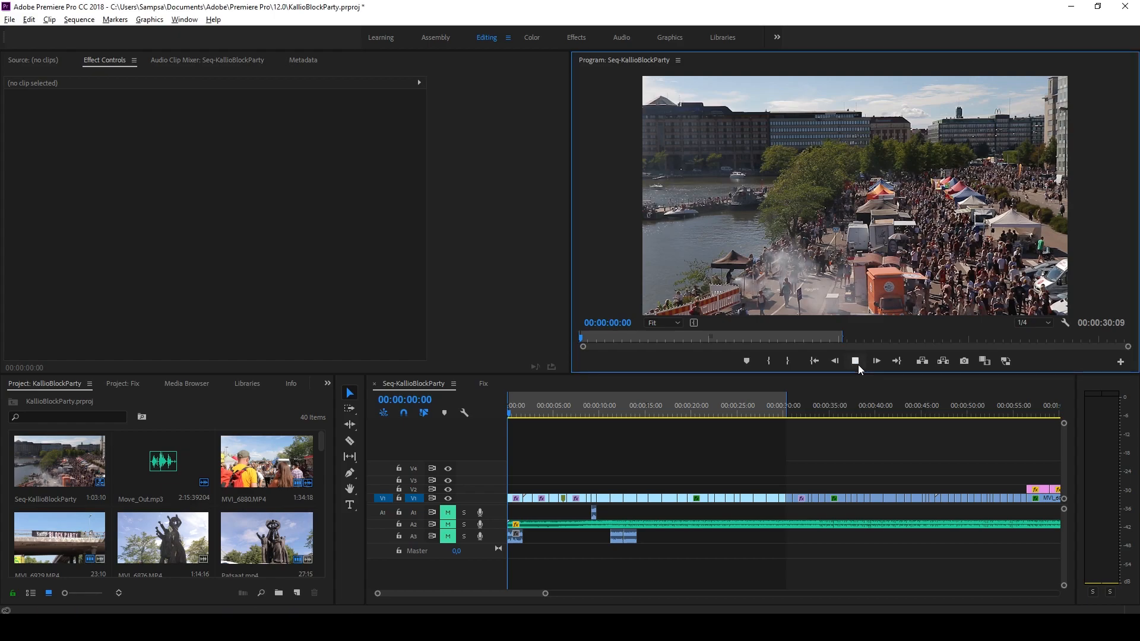
left_click(855, 361)
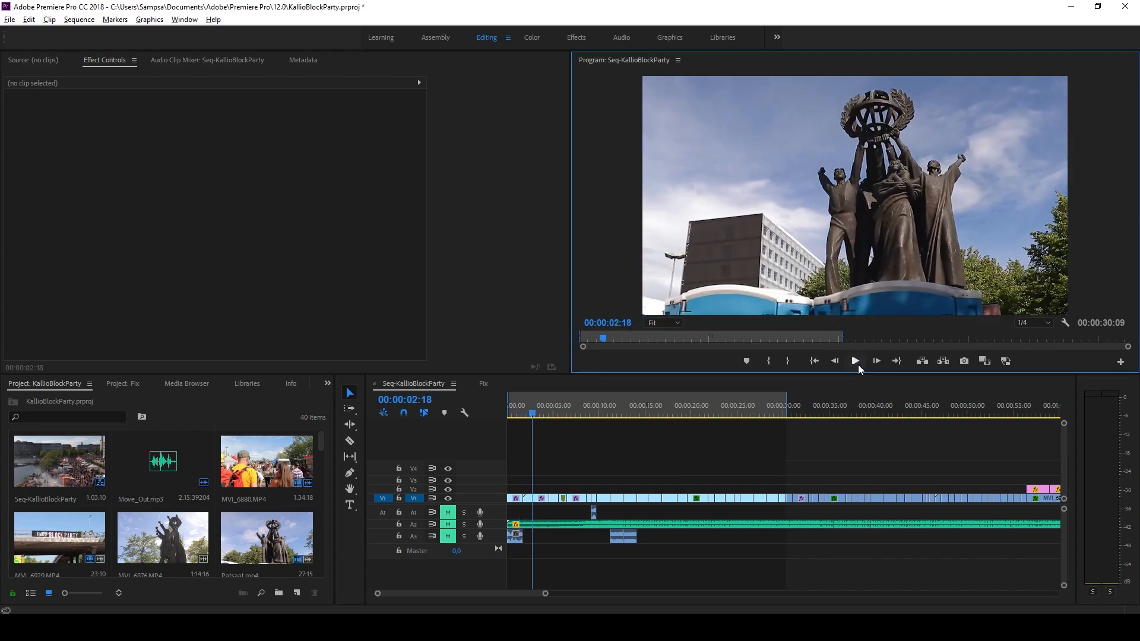
left_click(856, 361)
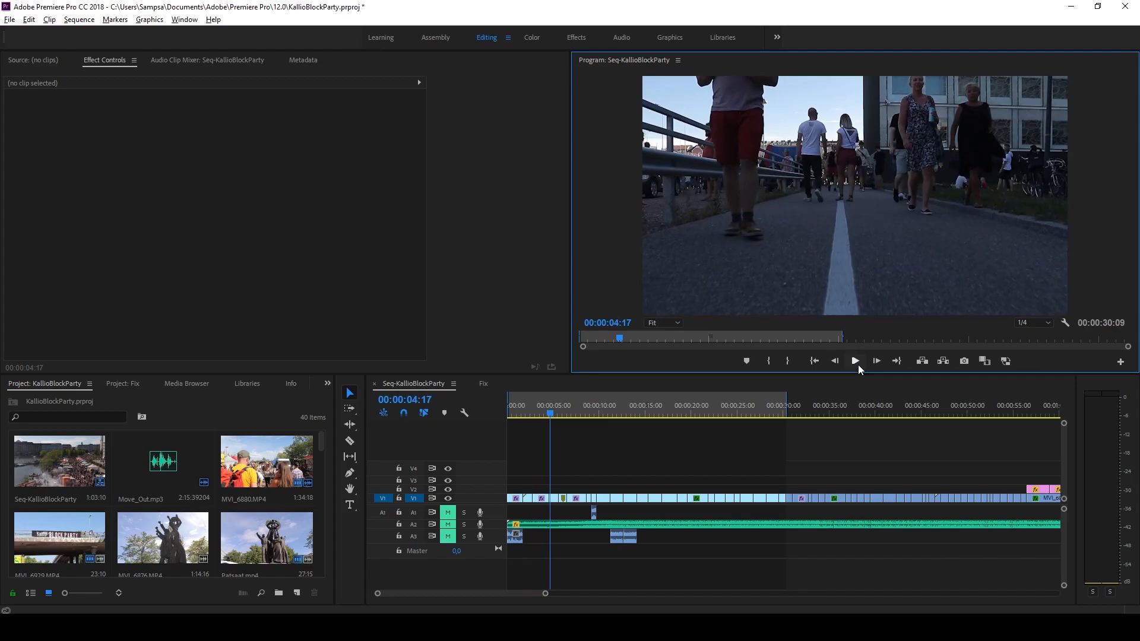
left_click(855, 361)
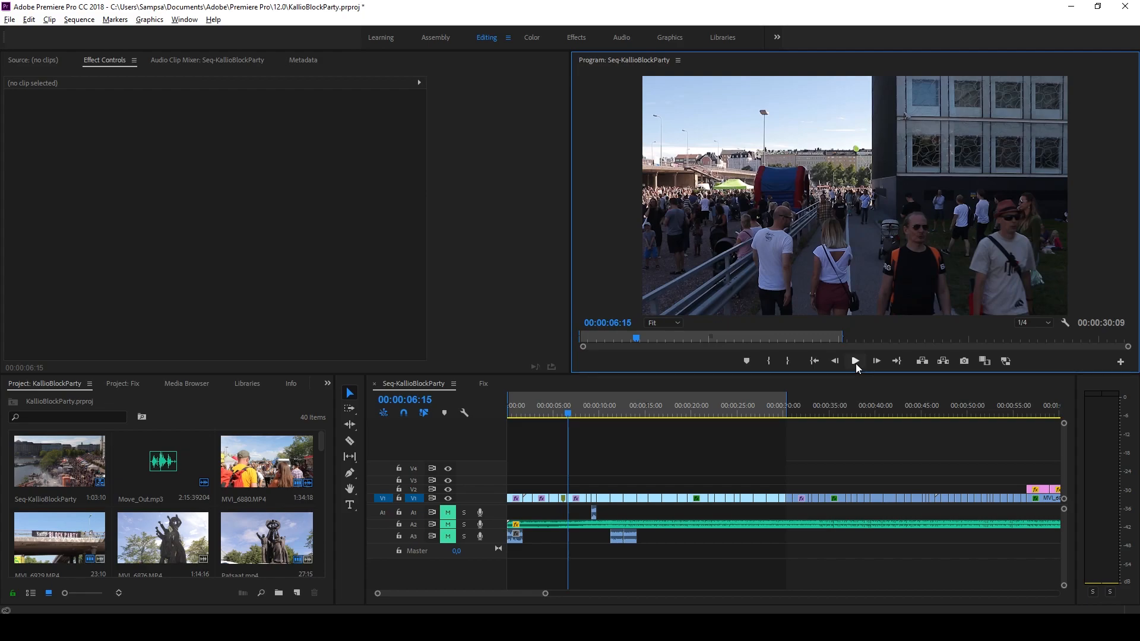
left_click(855, 361)
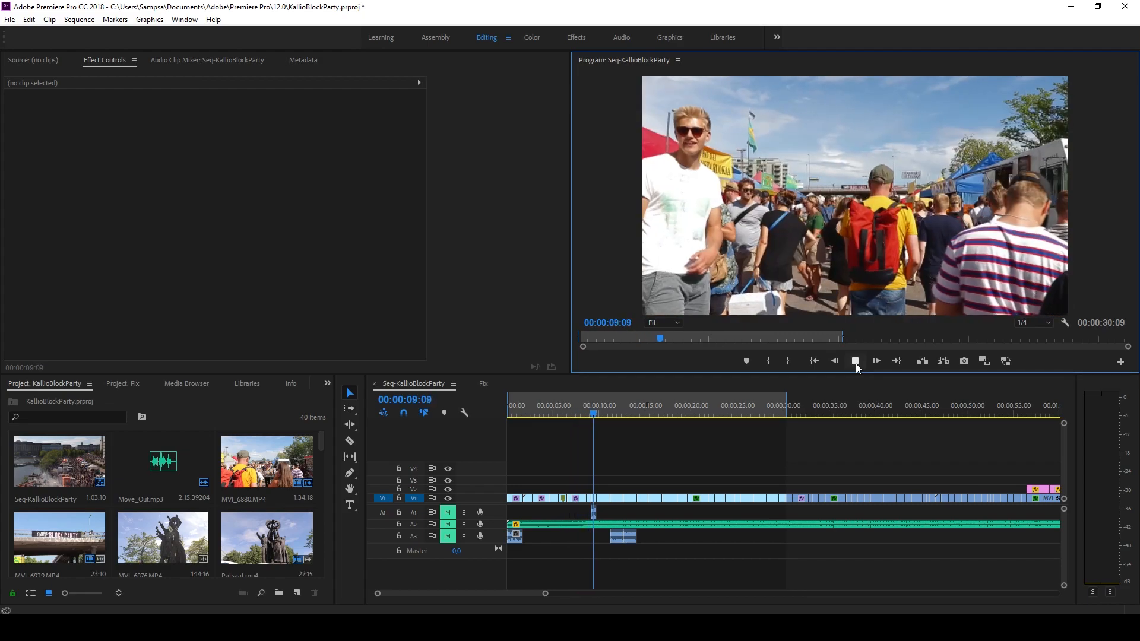
left_click(855, 361)
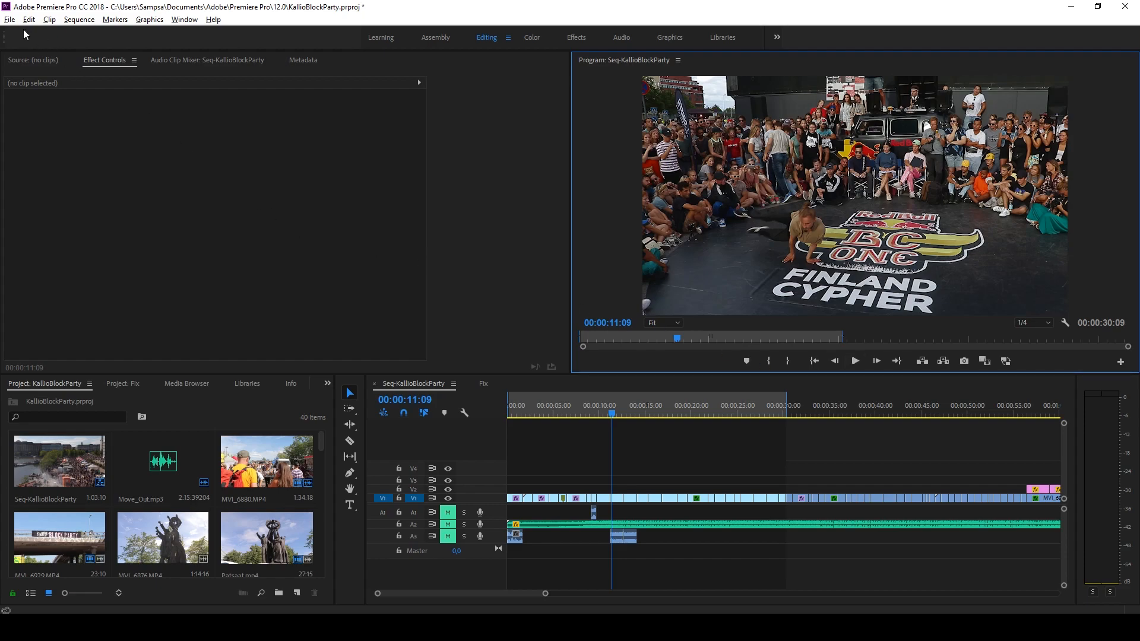
Bring up Project Settings > General, keeping the renderer on Mercury GPU Acceleration (CUDA).
left_click(9, 20)
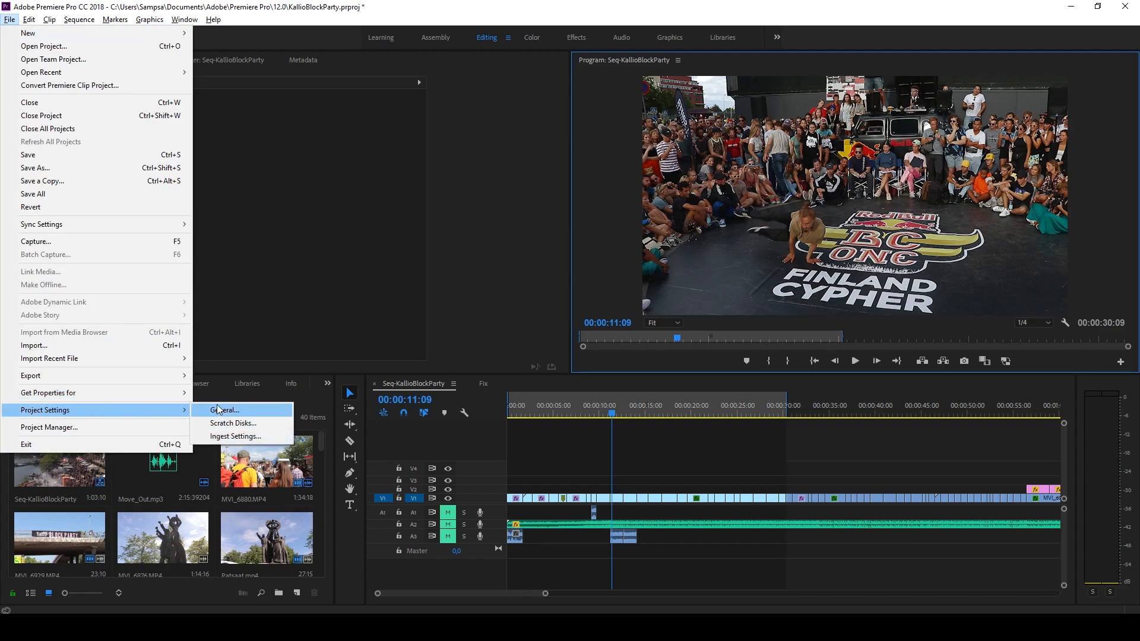
left_click(225, 410)
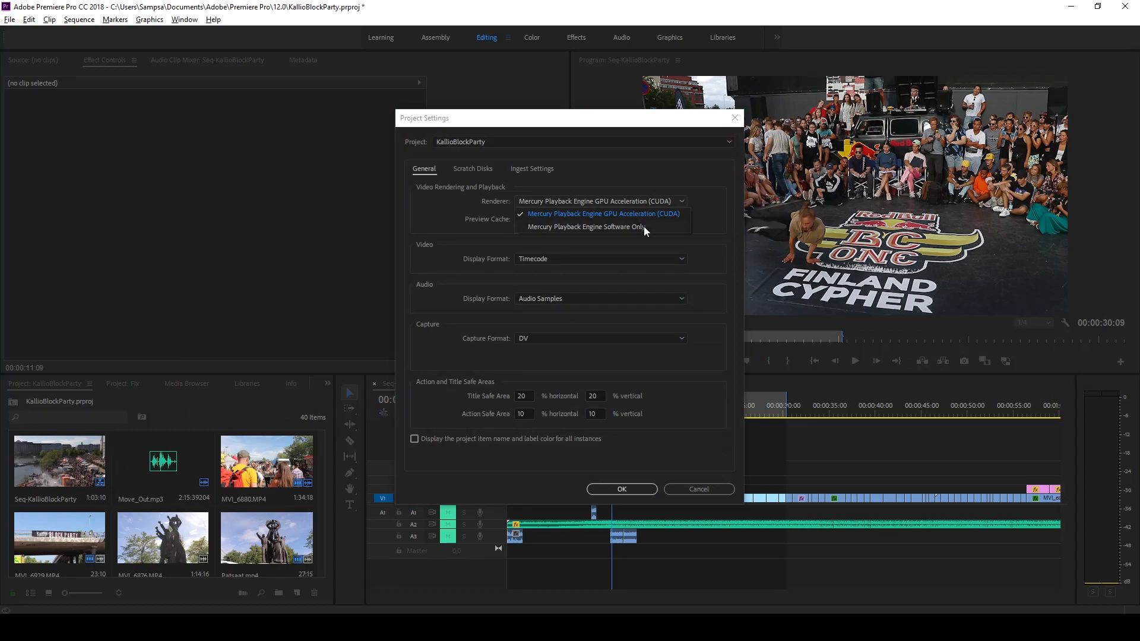
mouse_move(647, 234)
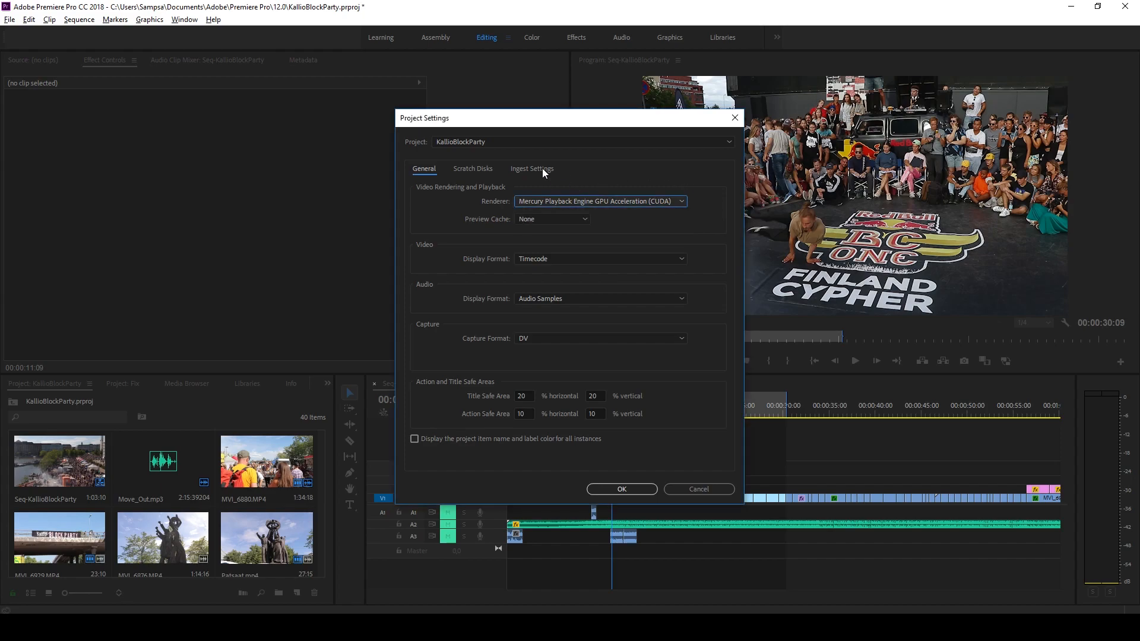
Review Ingest Settings, keep the method on Copy, and cancel out of Project Settings.
left_click(532, 169)
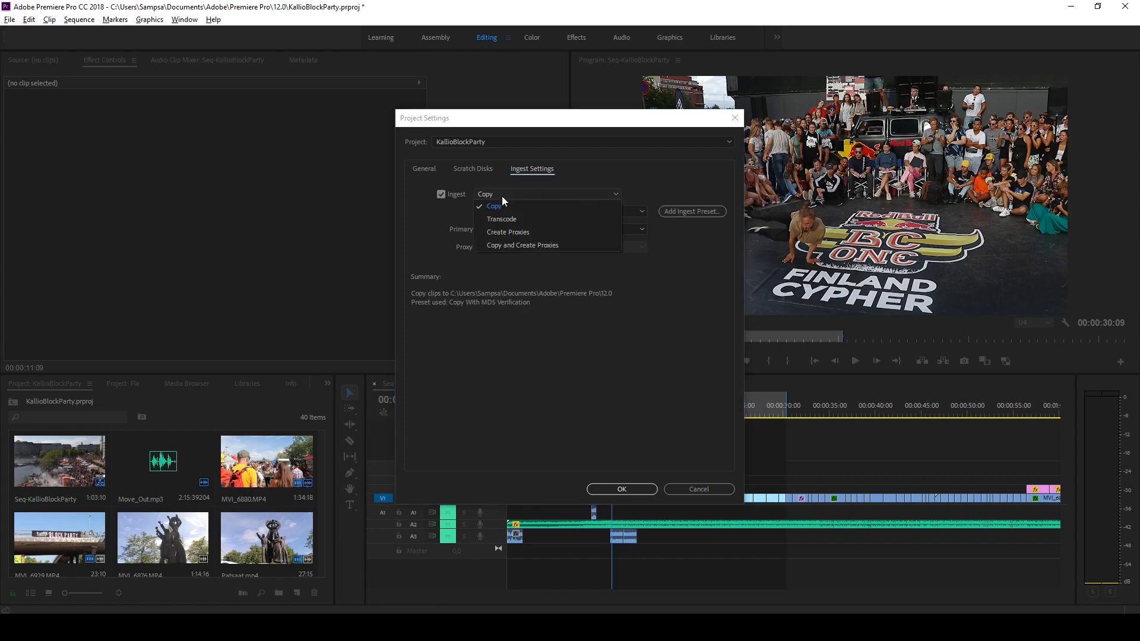
mouse_move(515, 252)
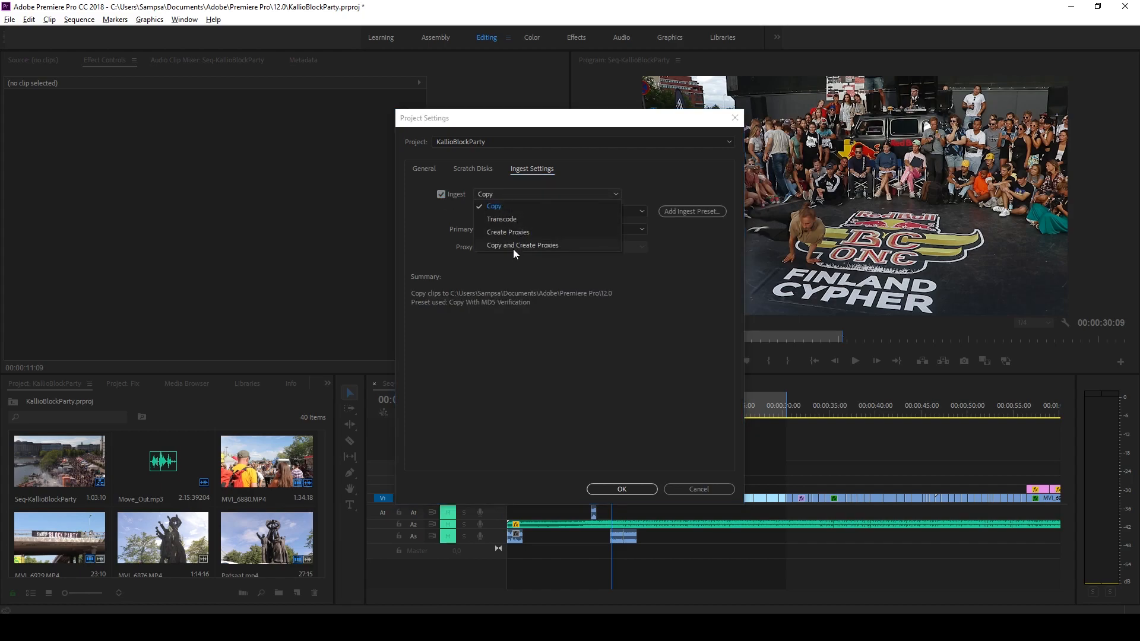
left_click(494, 206)
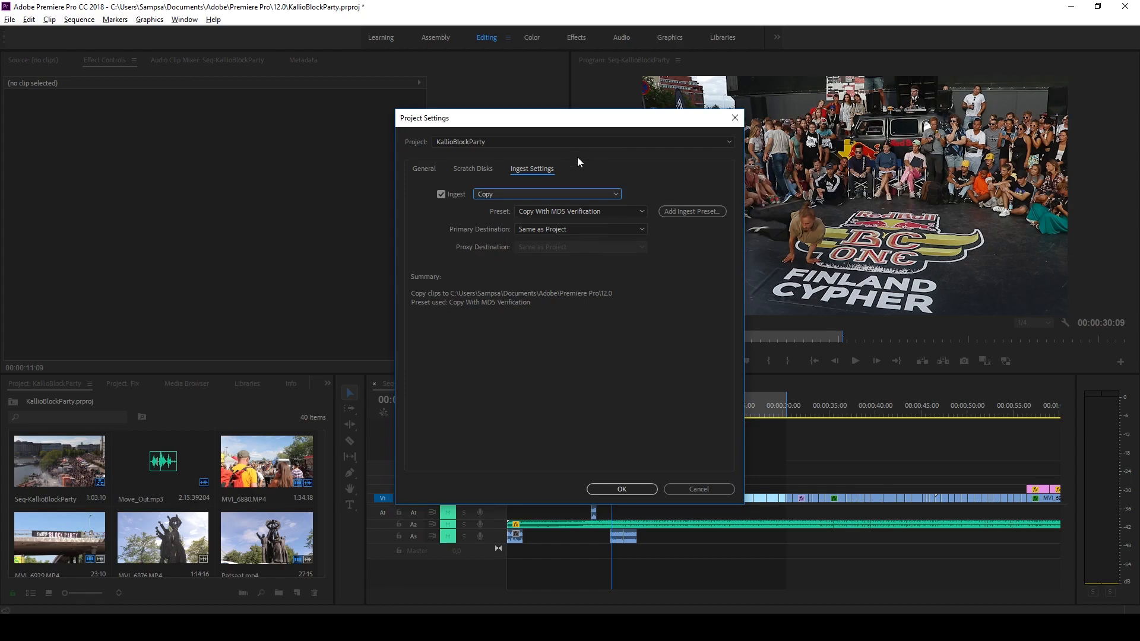
mouse_move(620, 173)
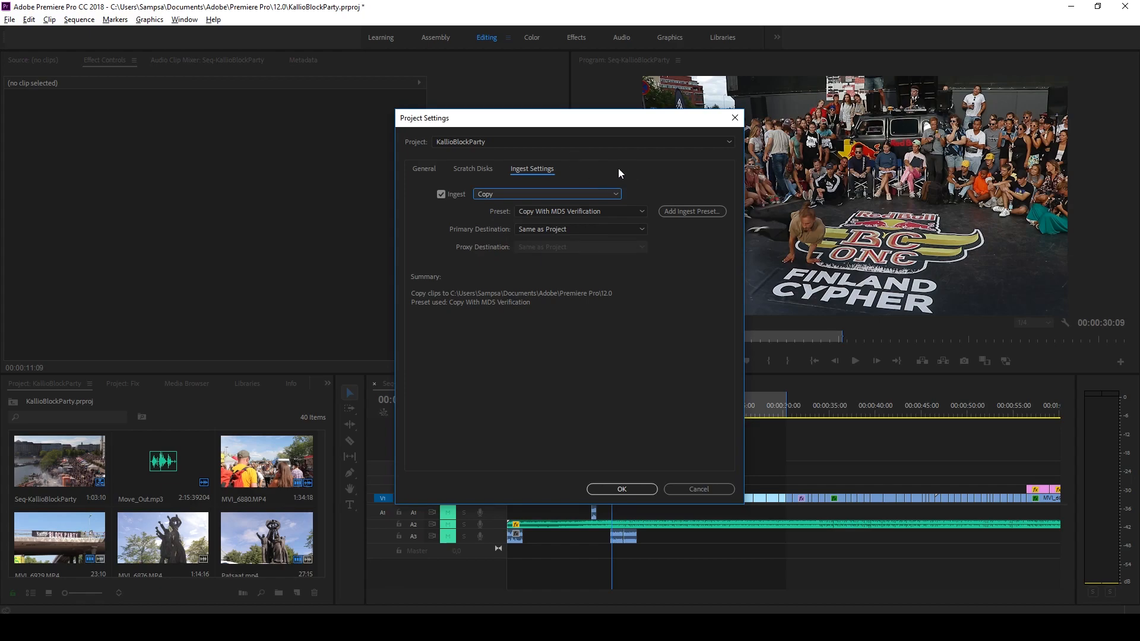
mouse_move(612, 179)
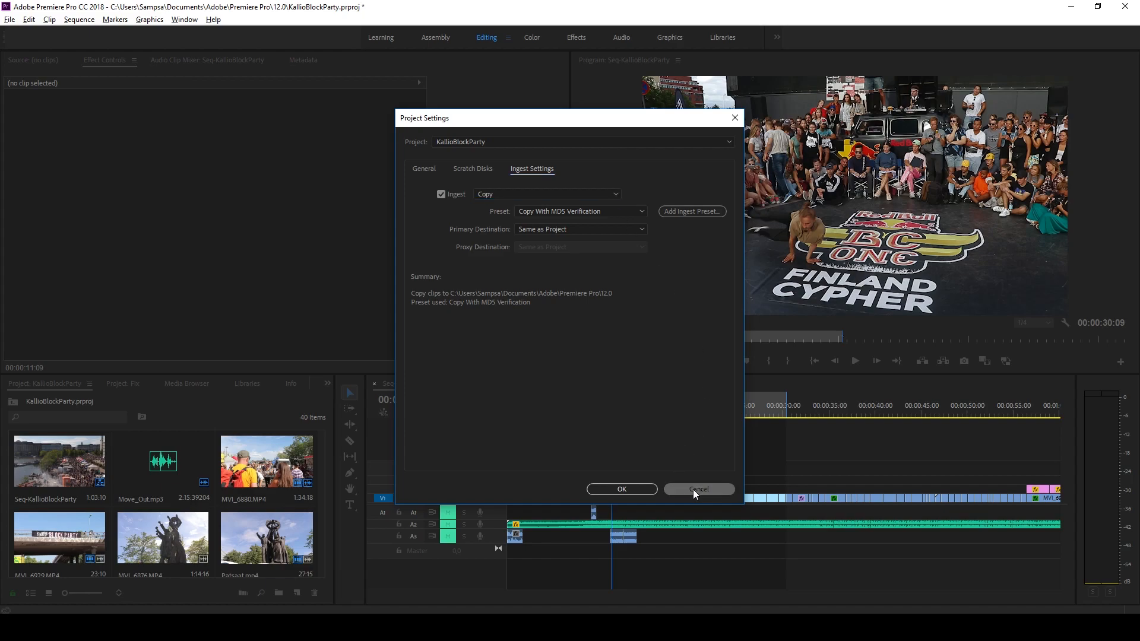
left_click(699, 489)
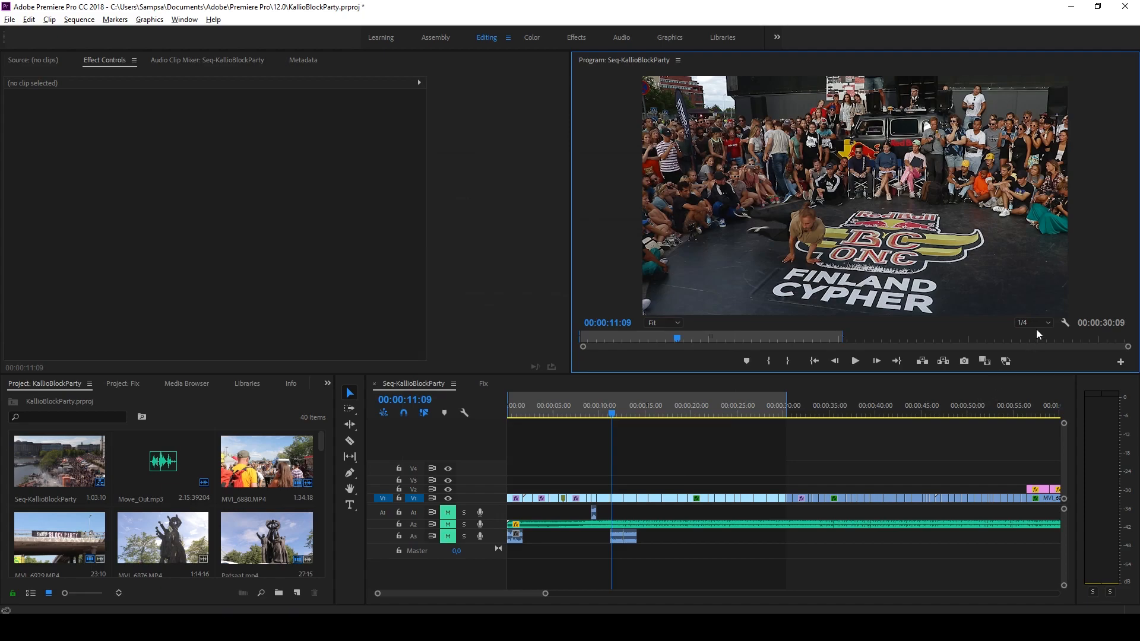
Set the Program Monitor playback resolution to 1/4.
left_click(1033, 323)
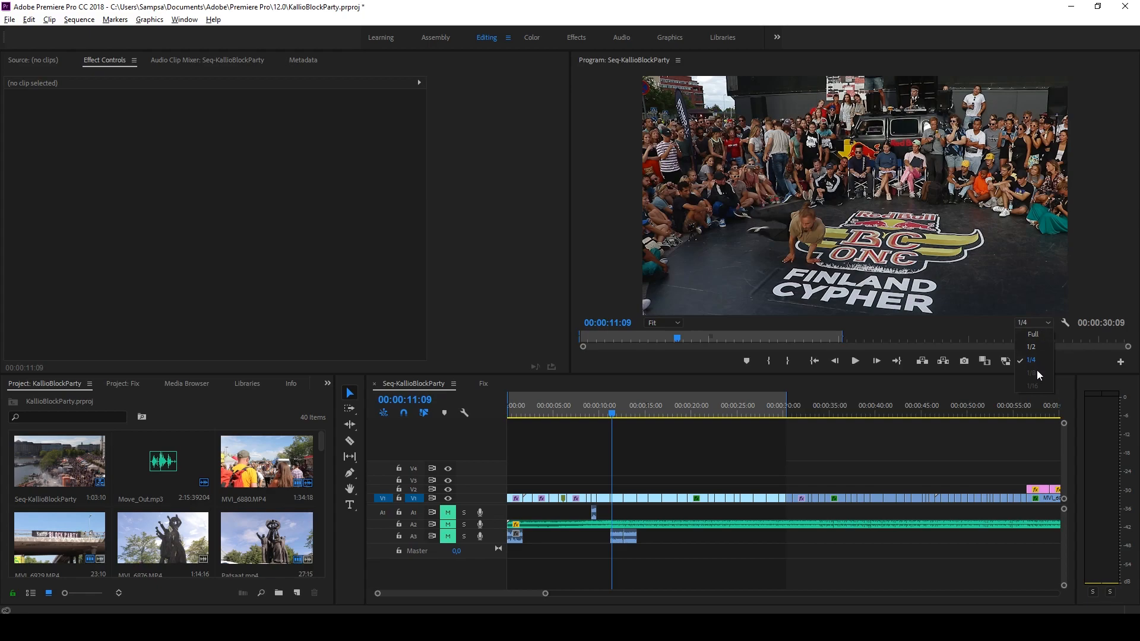
mouse_move(1039, 387)
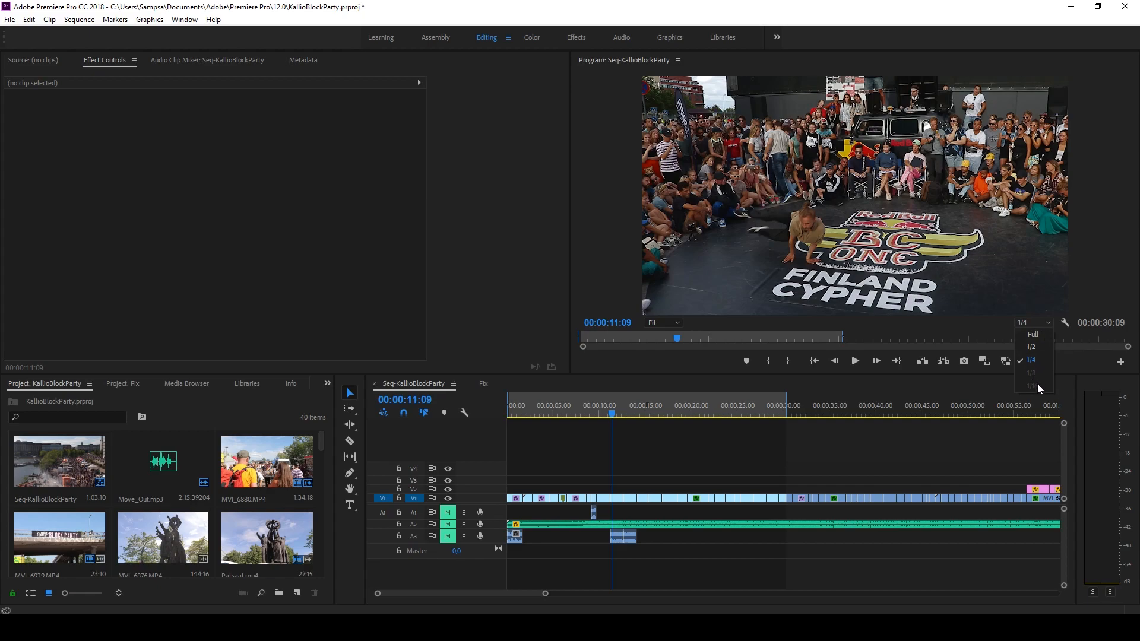
mouse_move(1029, 377)
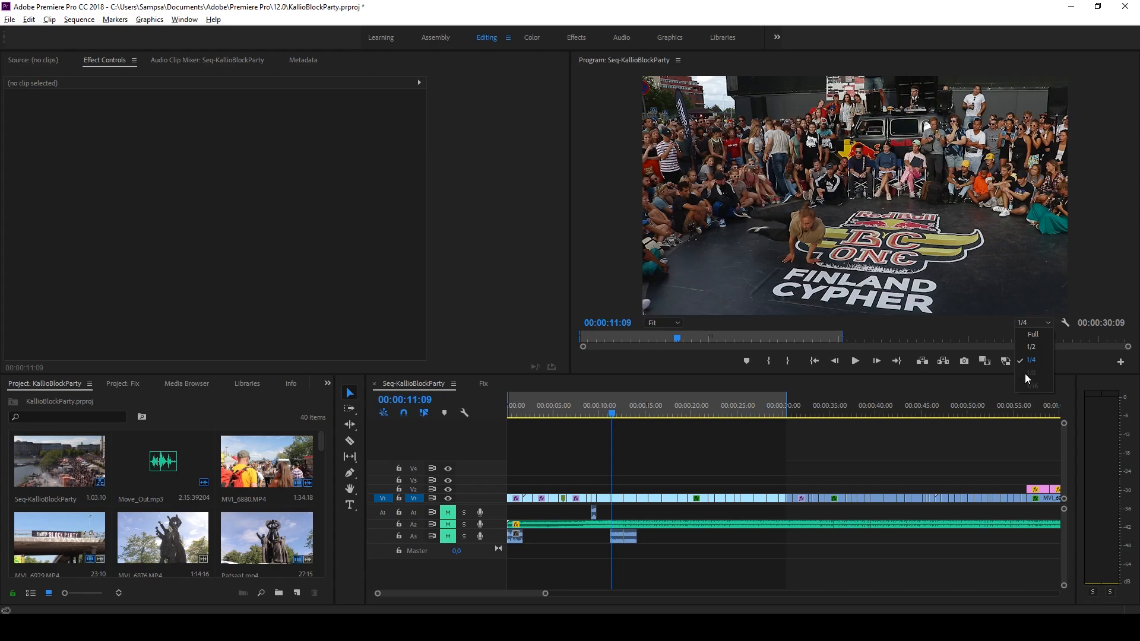
mouse_move(1031, 380)
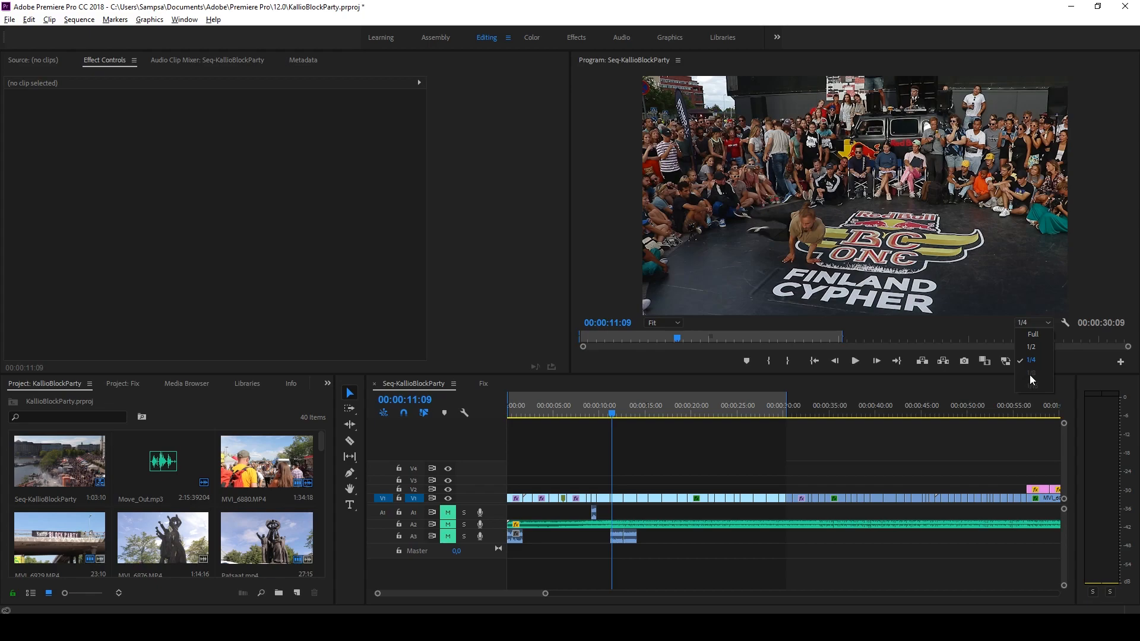
mouse_move(1039, 382)
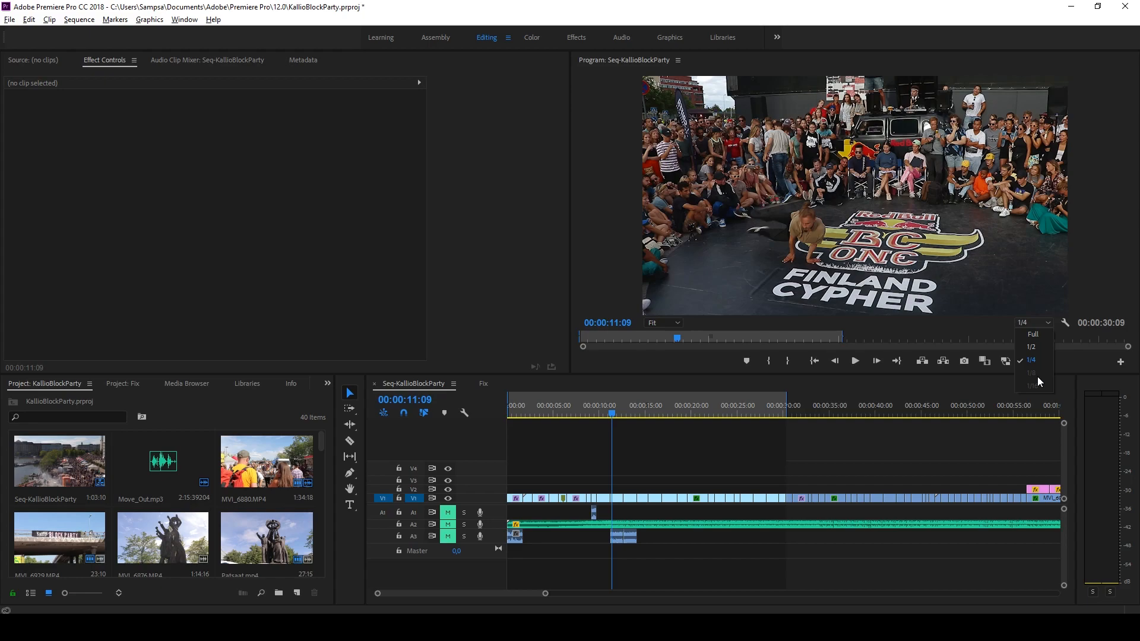
mouse_move(1113, 341)
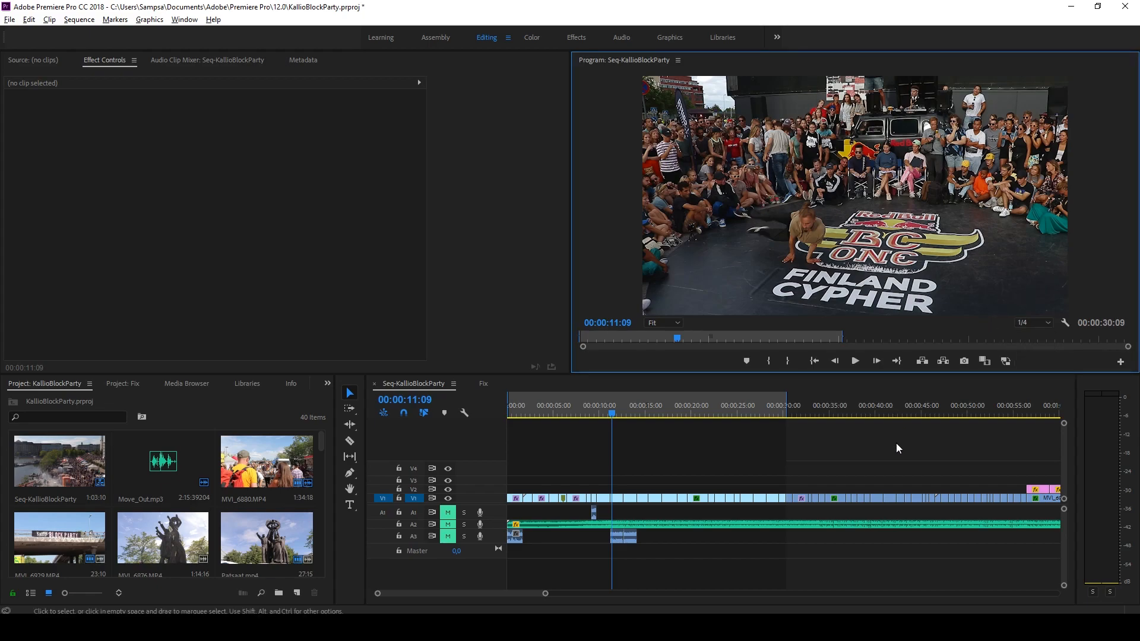
mouse_move(540, 413)
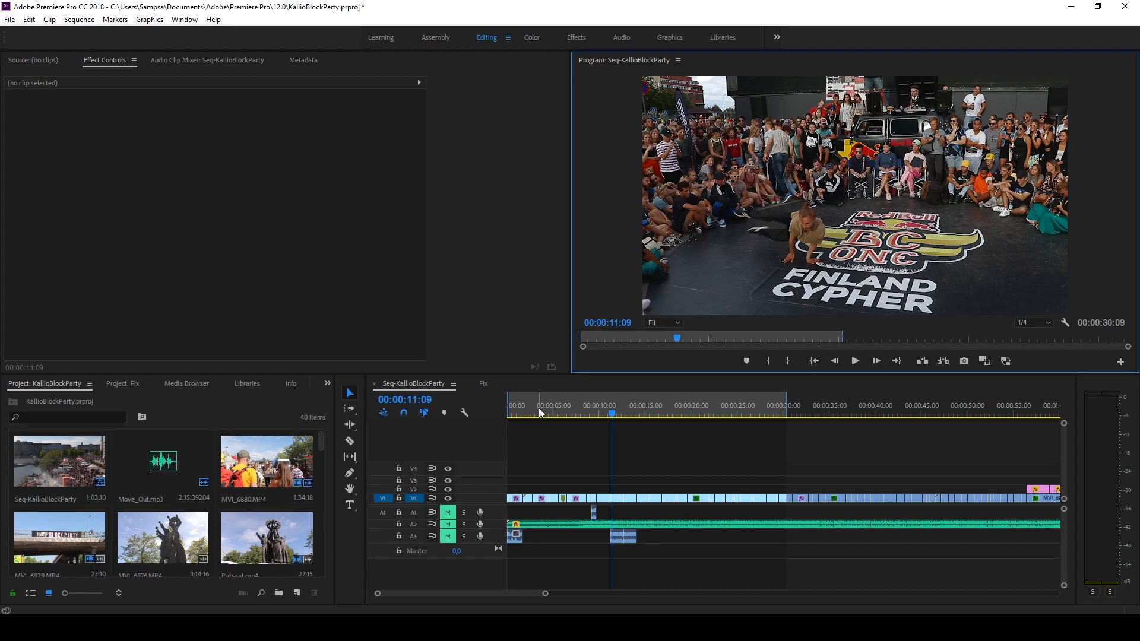
Mark an Out point at 00:00:11:09 and an In point at 00:00:05:04 on the timeline.
right_click(540, 413)
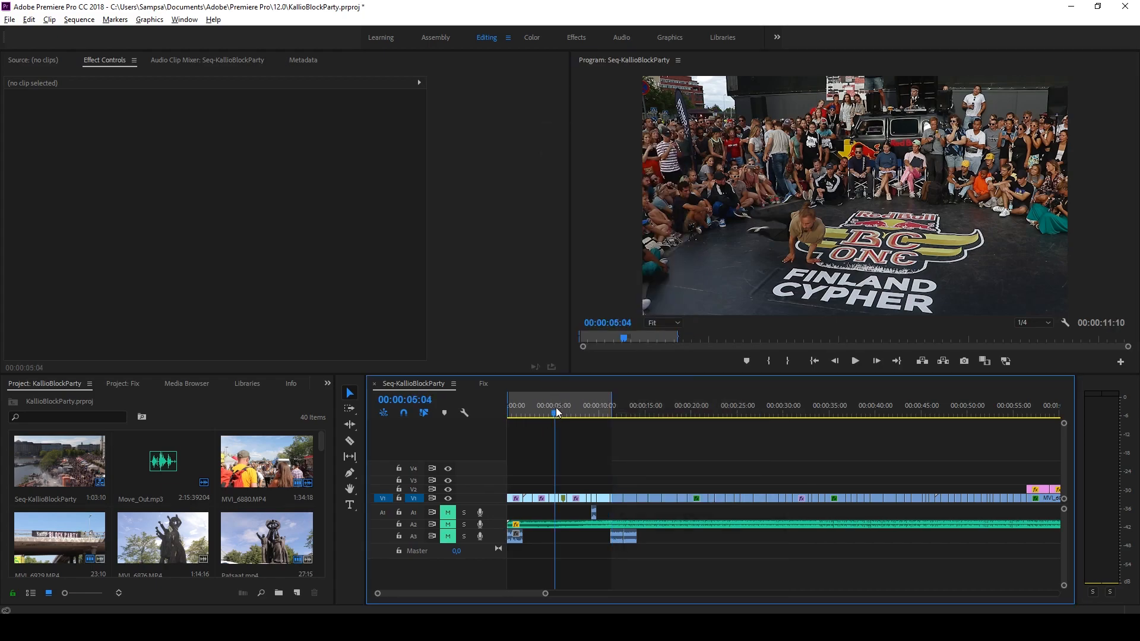
right_click(554, 412)
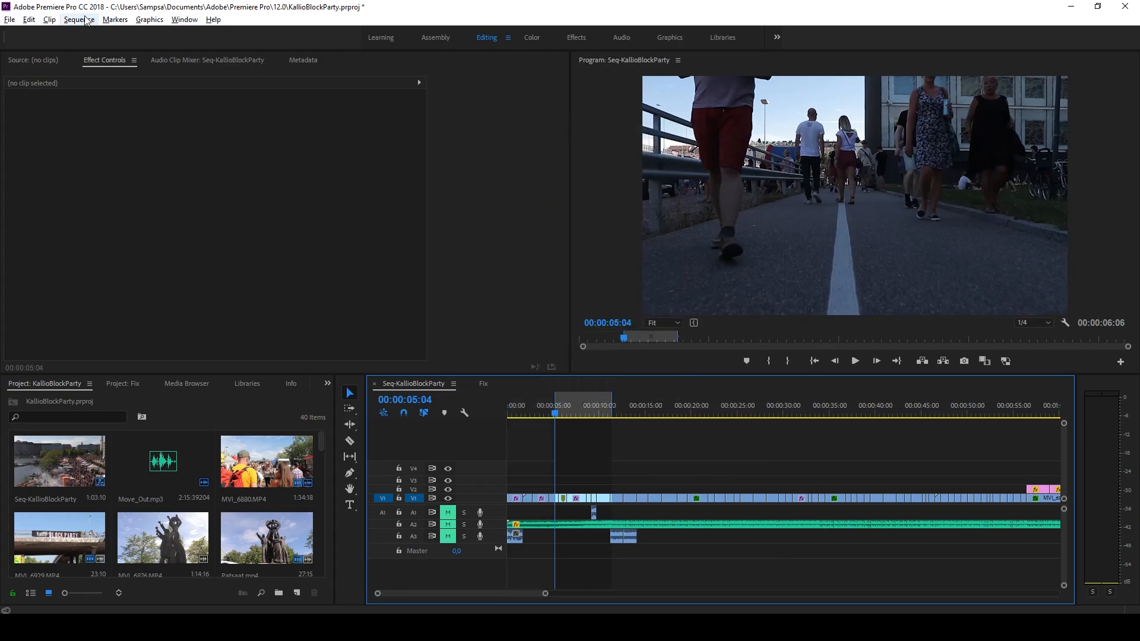
left_click(78, 20)
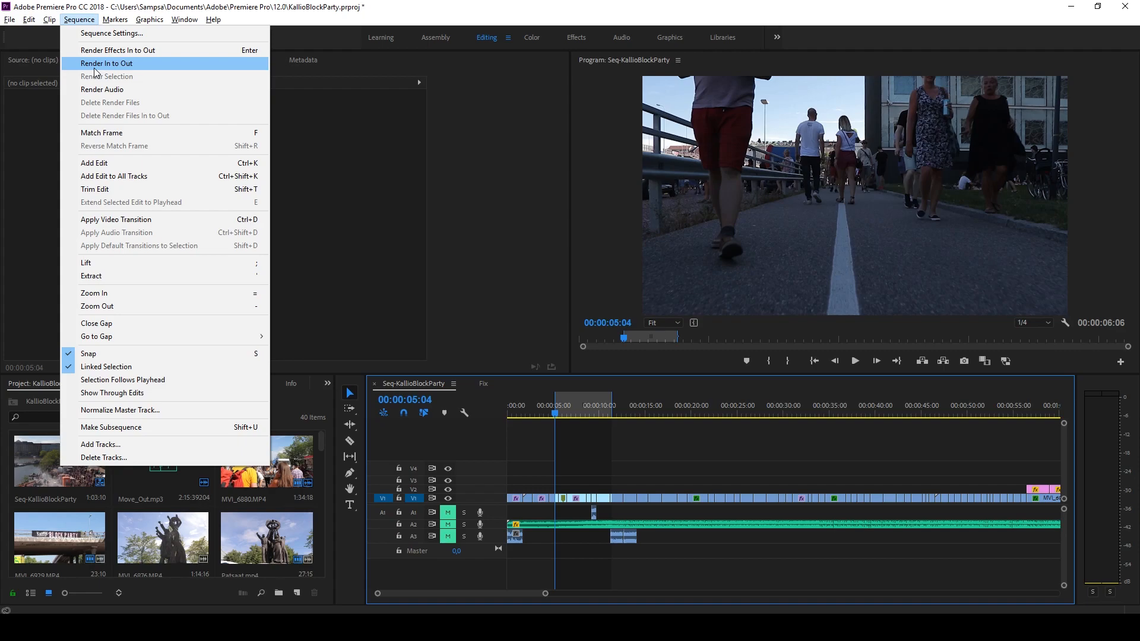
mouse_move(280, 88)
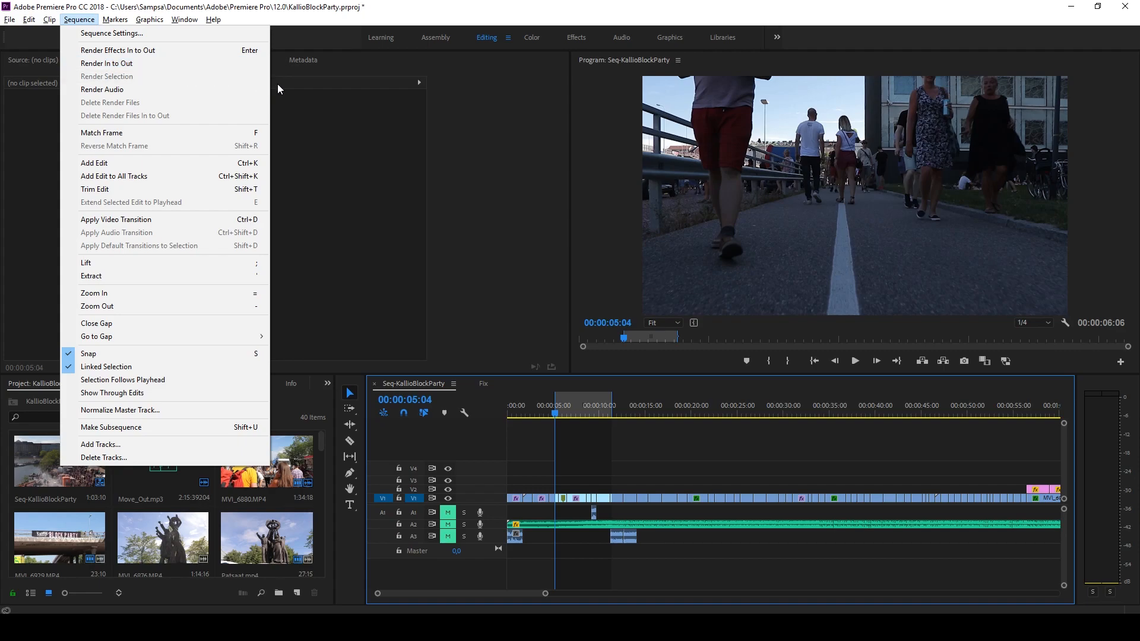
mouse_move(528, 142)
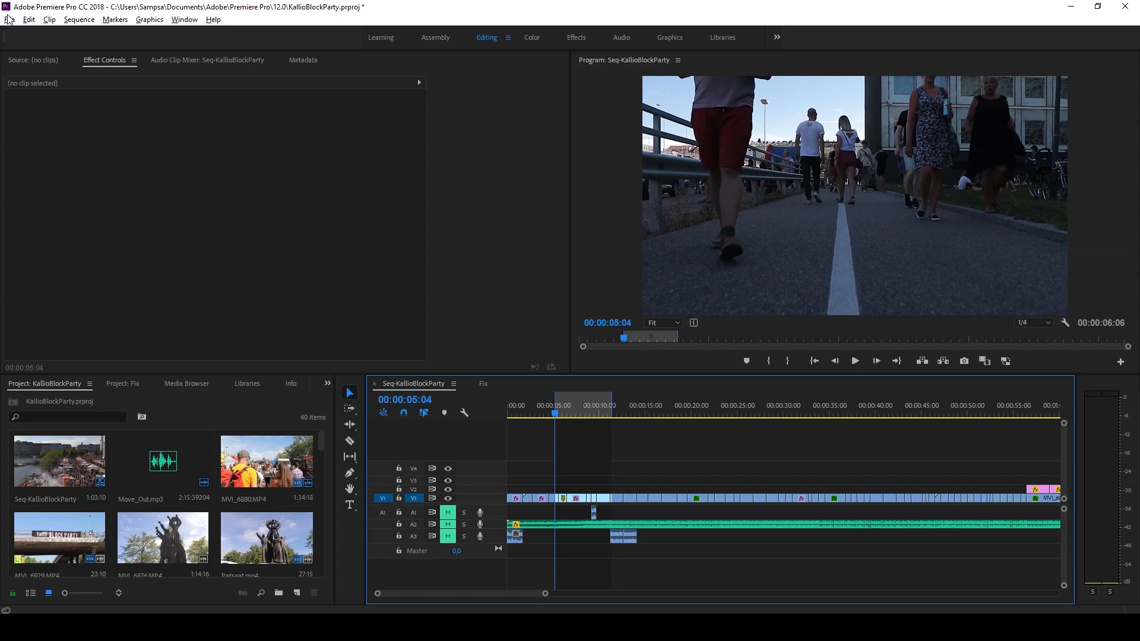
In Preferences > Audio Hardware, set Latency to 30 ms and confirm.
left_click(11, 20)
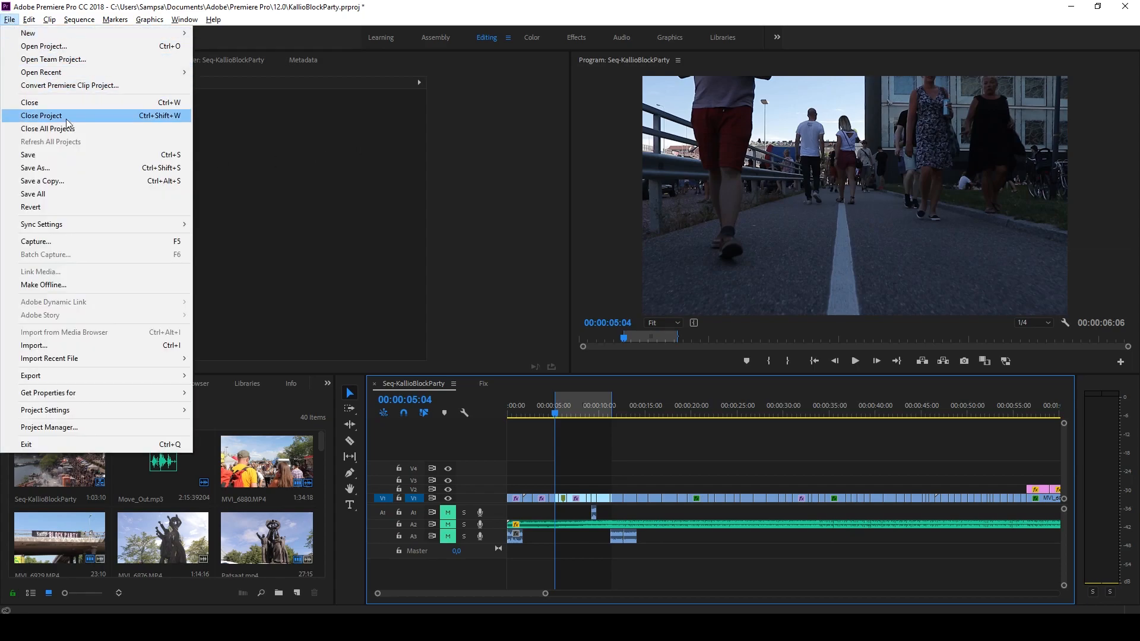
mouse_move(86, 101)
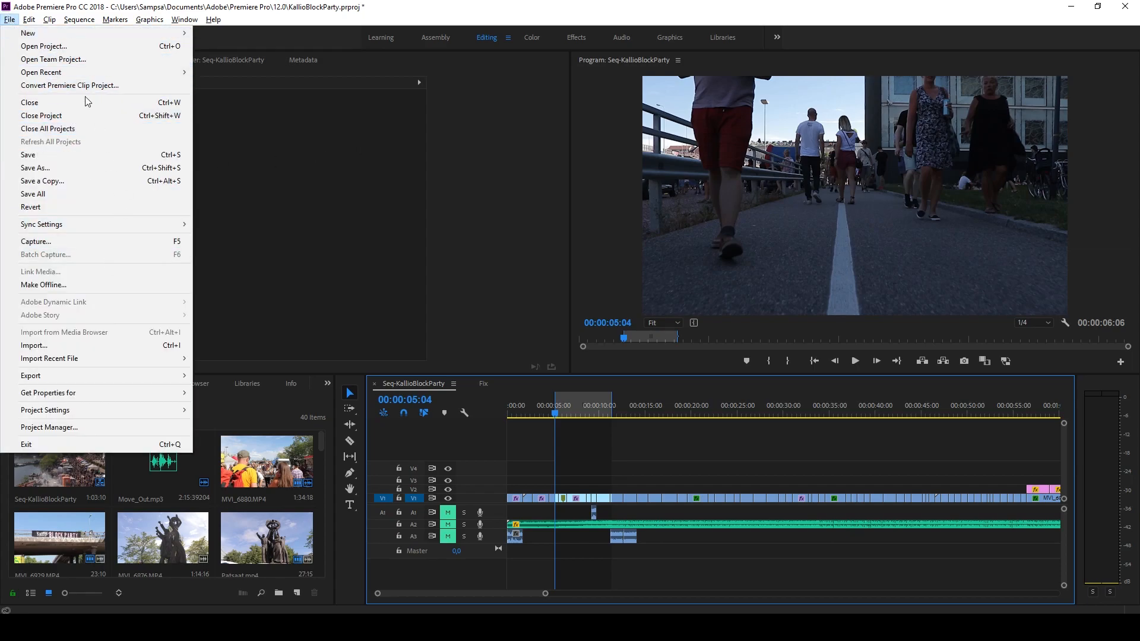
left_click(30, 20)
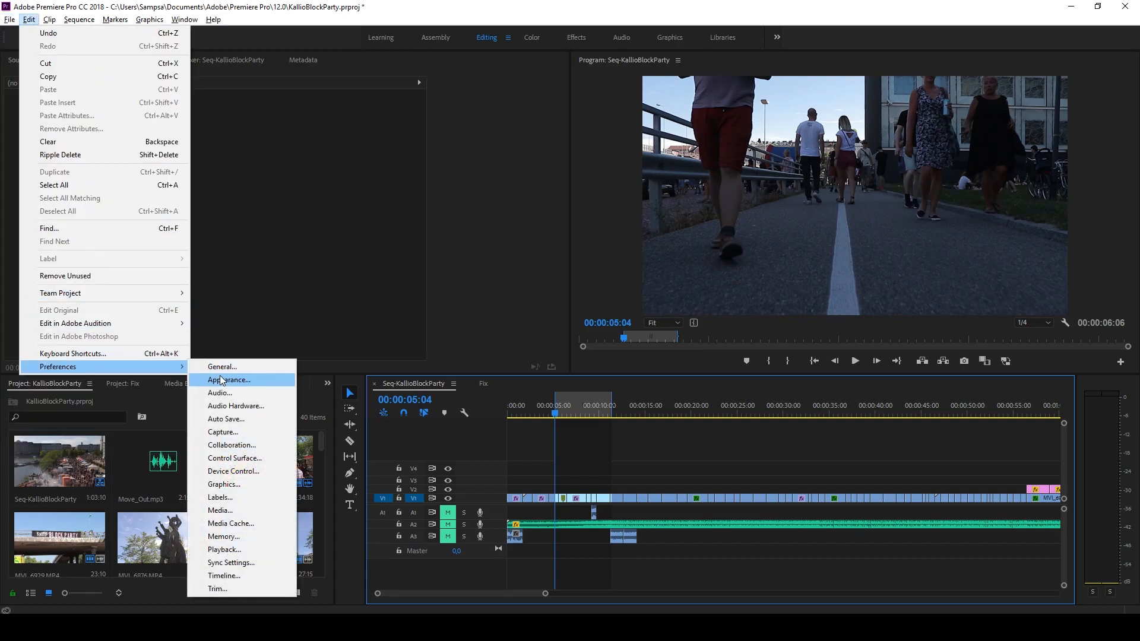
left_click(236, 406)
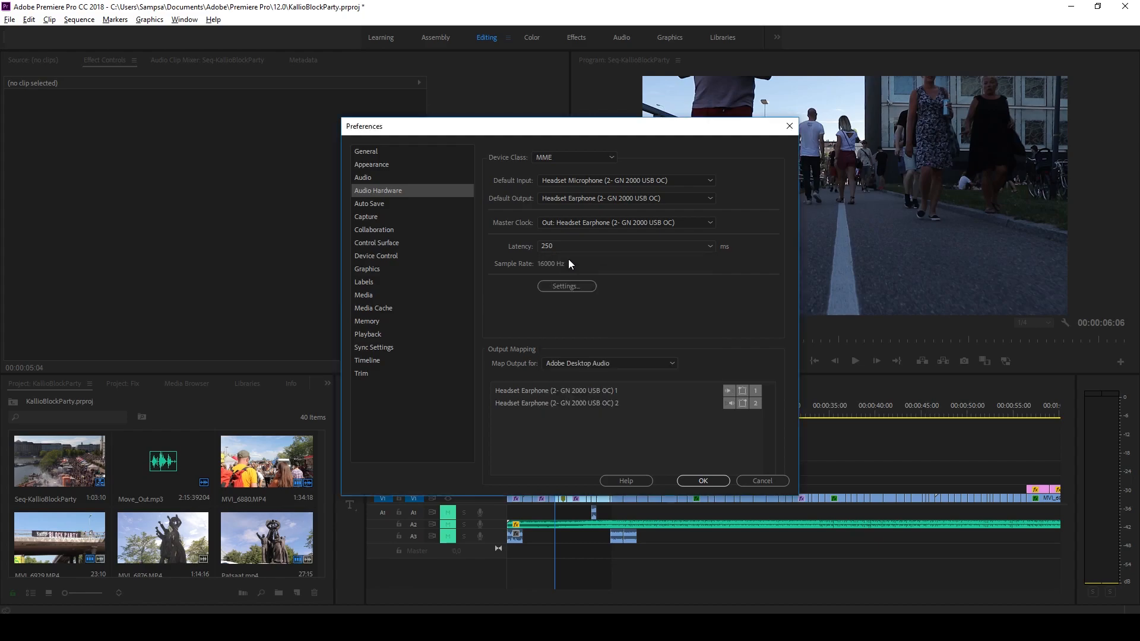
type("30")
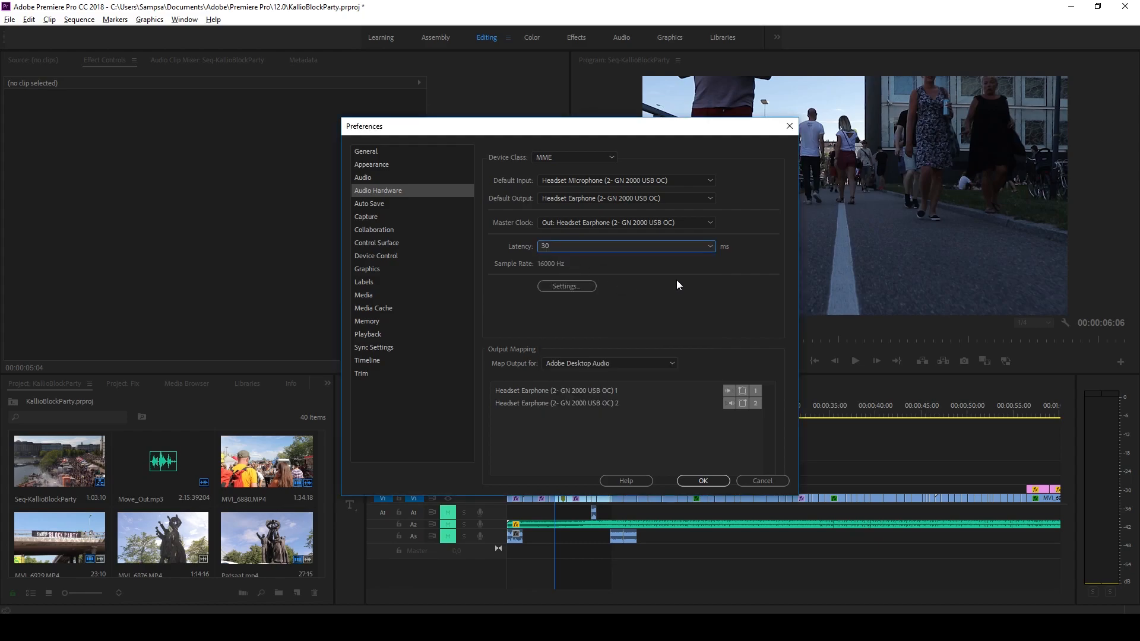
mouse_move(720, 473)
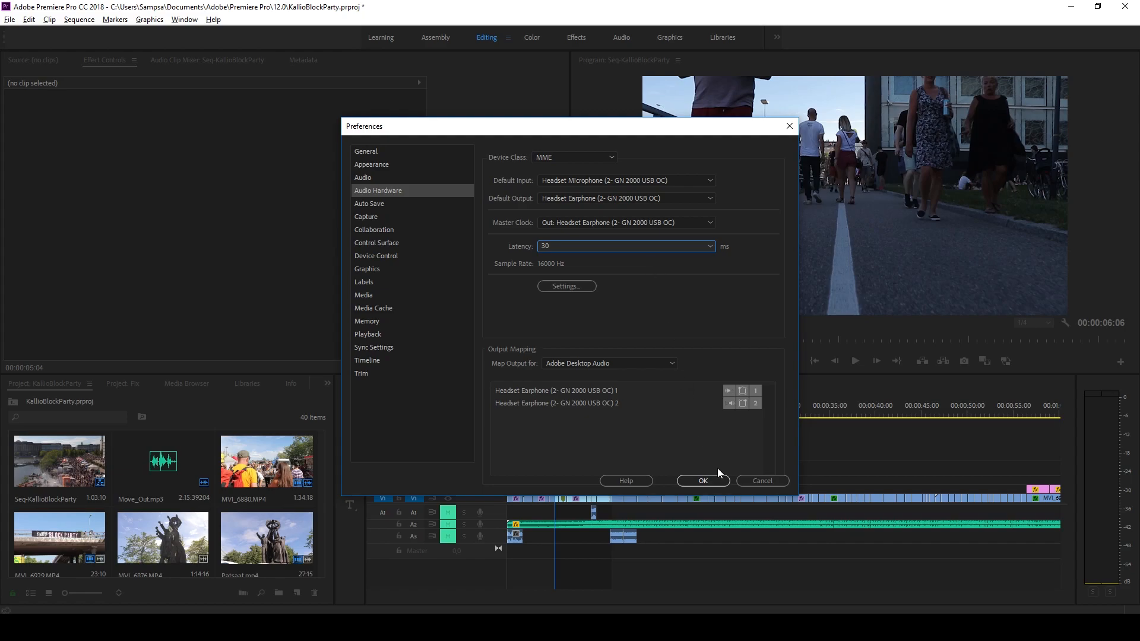
left_click(703, 481)
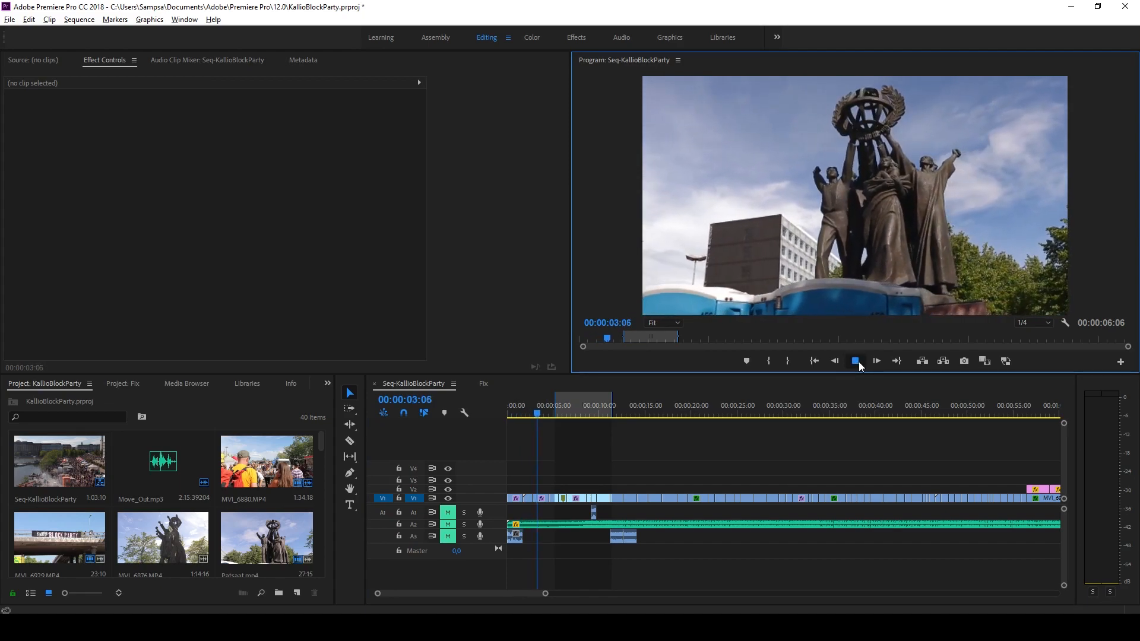
Stop and restart playback twice, watching past nine seconds for smooth video.
left_click(855, 362)
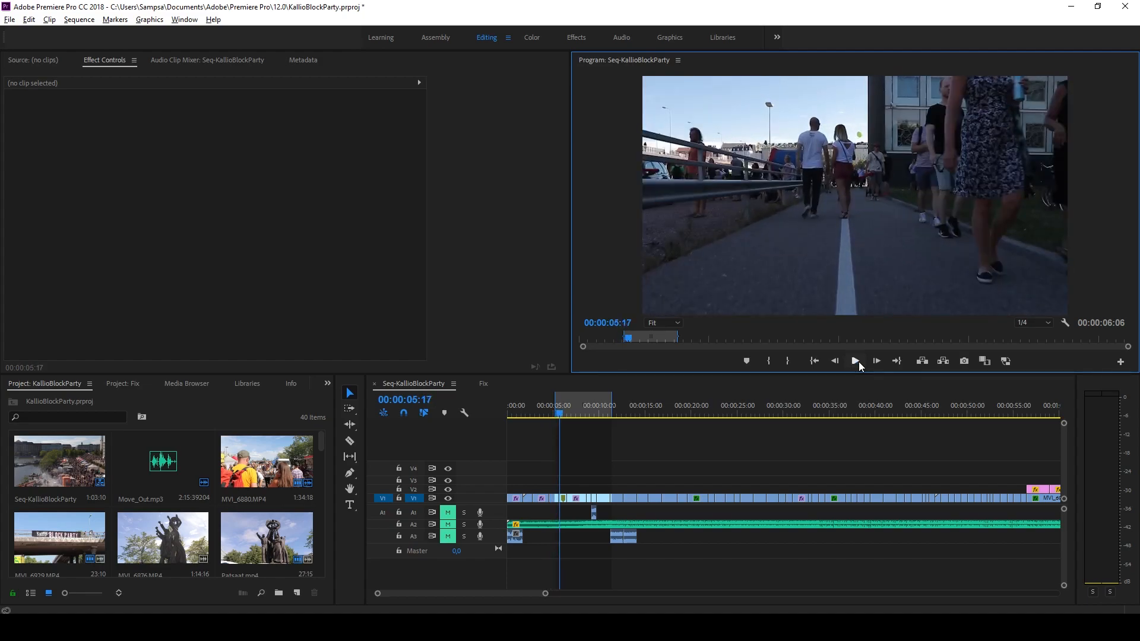
left_click(855, 361)
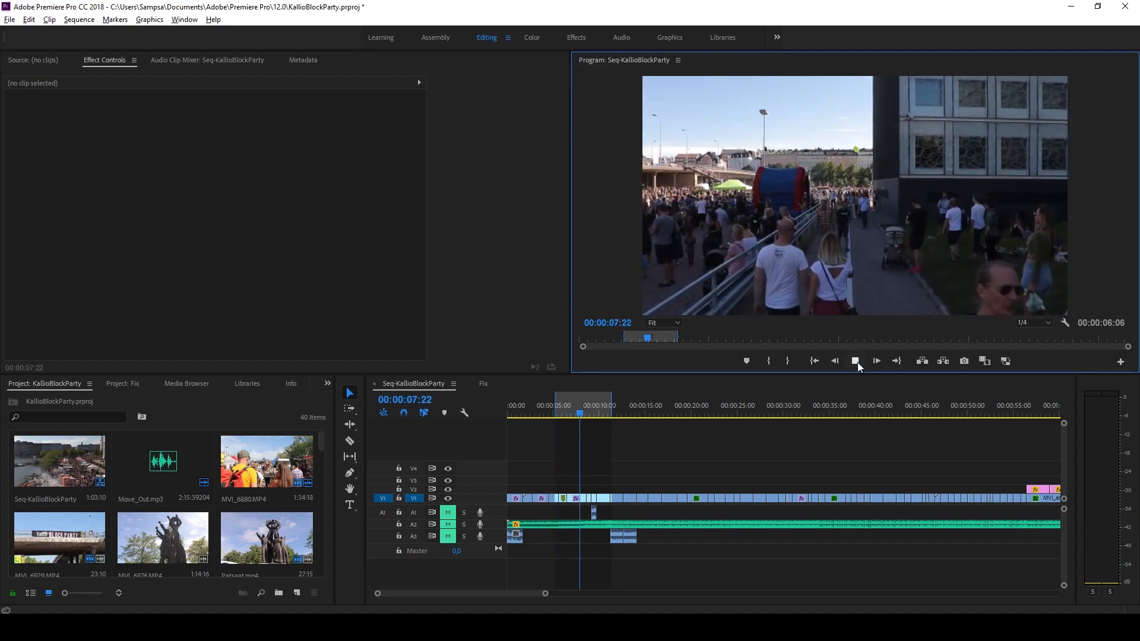
left_click(856, 361)
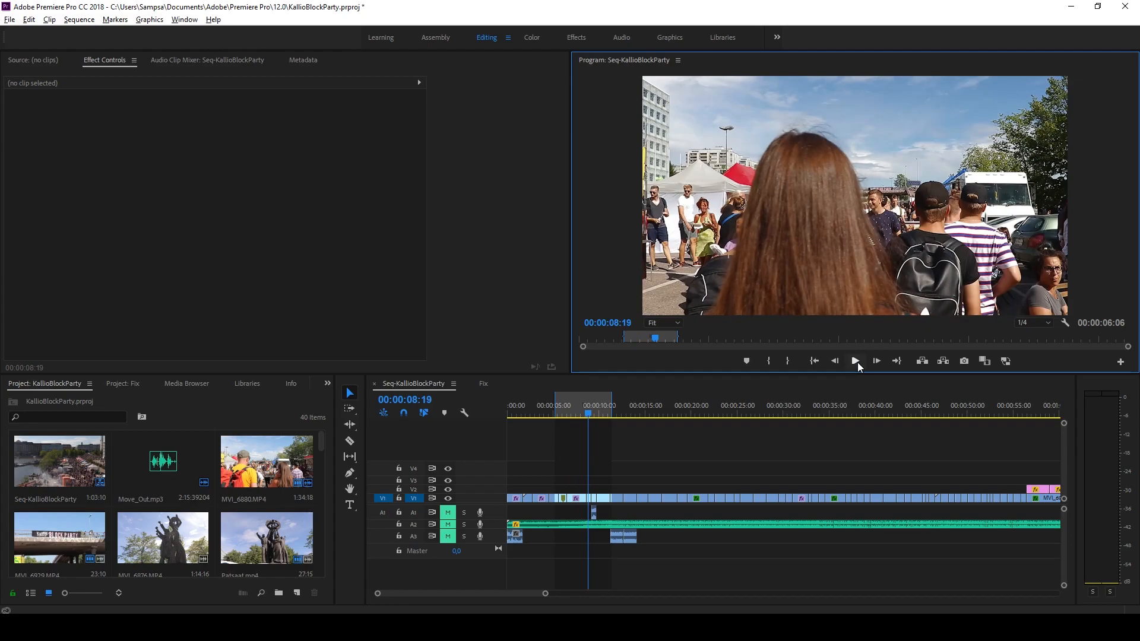
left_click(856, 361)
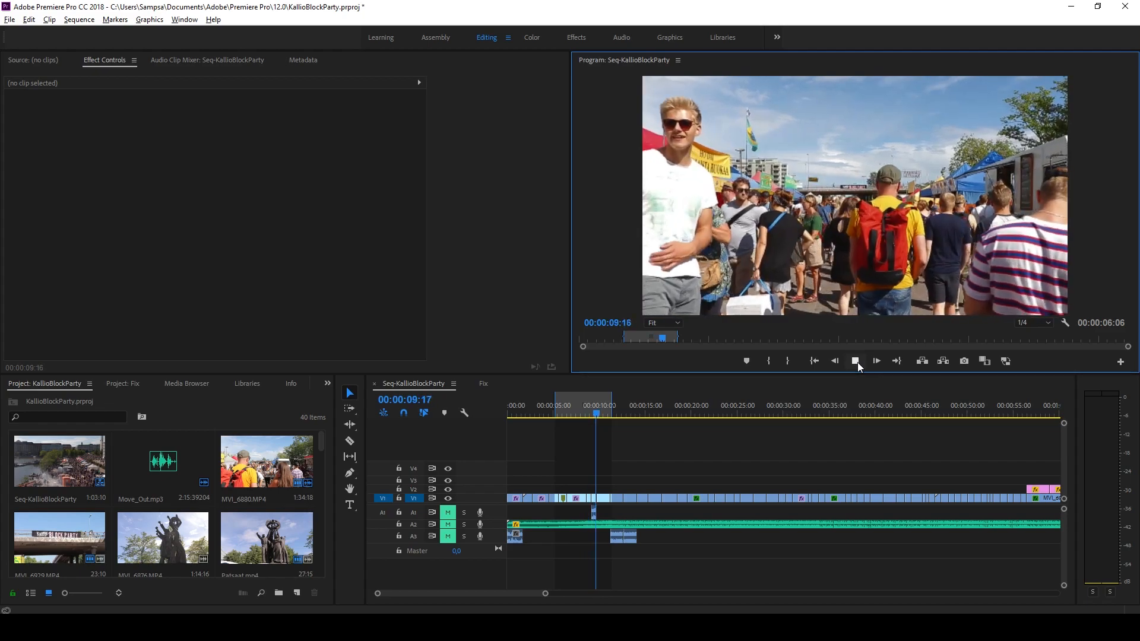